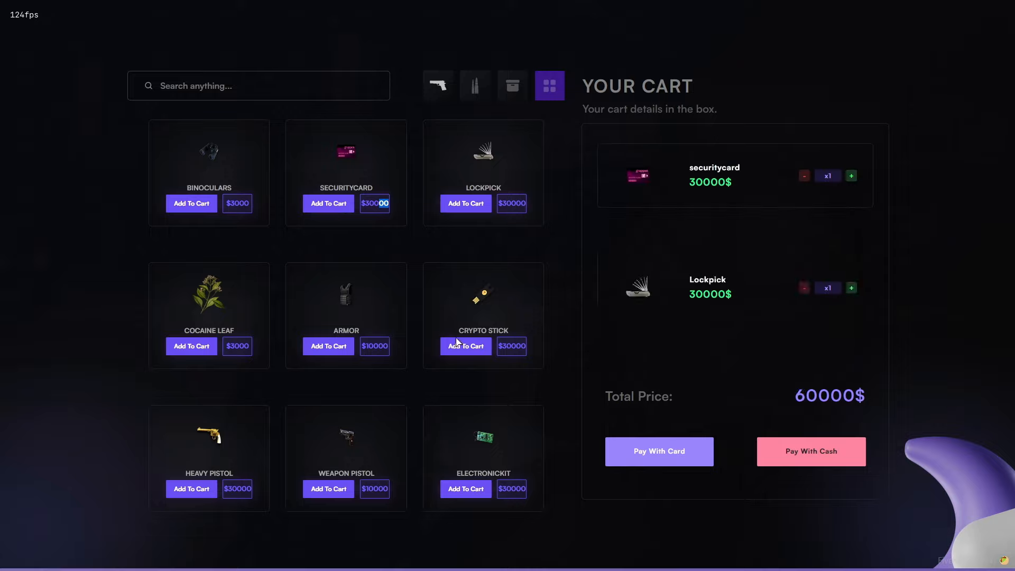
- Add items, including the weapon pistol, to the CAS-Market cart
left_click(328, 346)
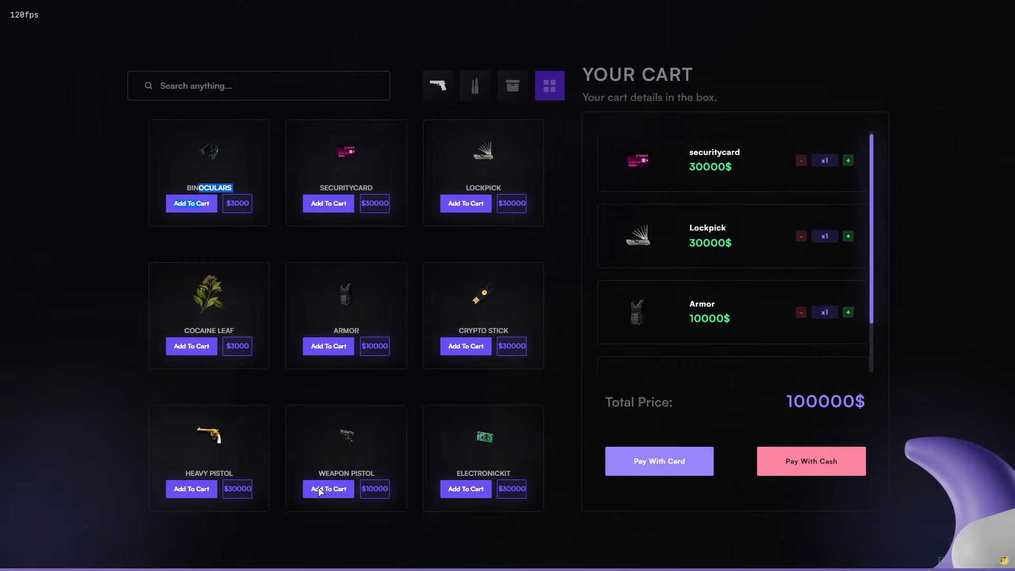
left_click(465, 489)
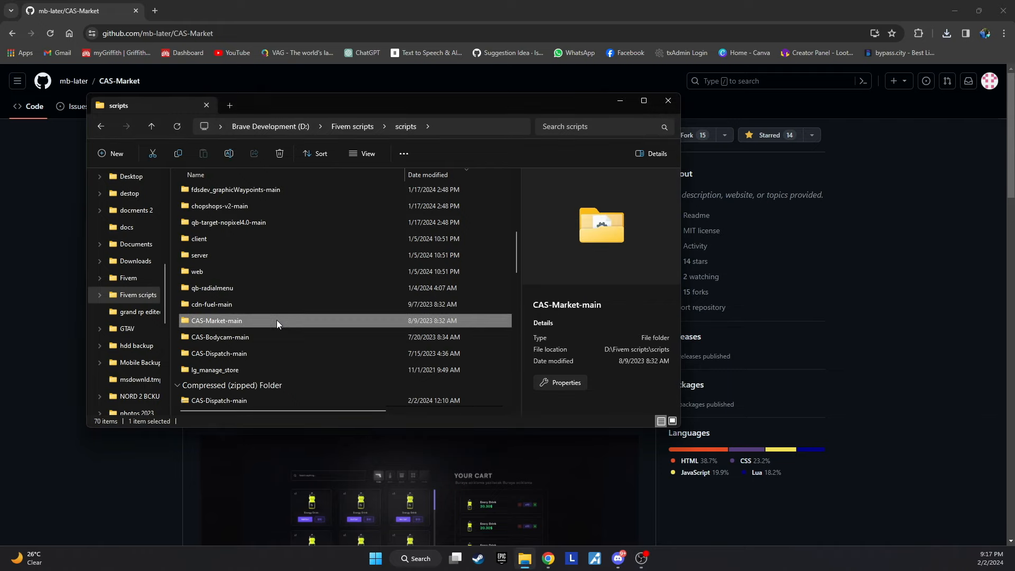
- Paste CAS-Market-main into txData > QBCoreFramework > resources > [brave-scripts]
double_click(216, 322)
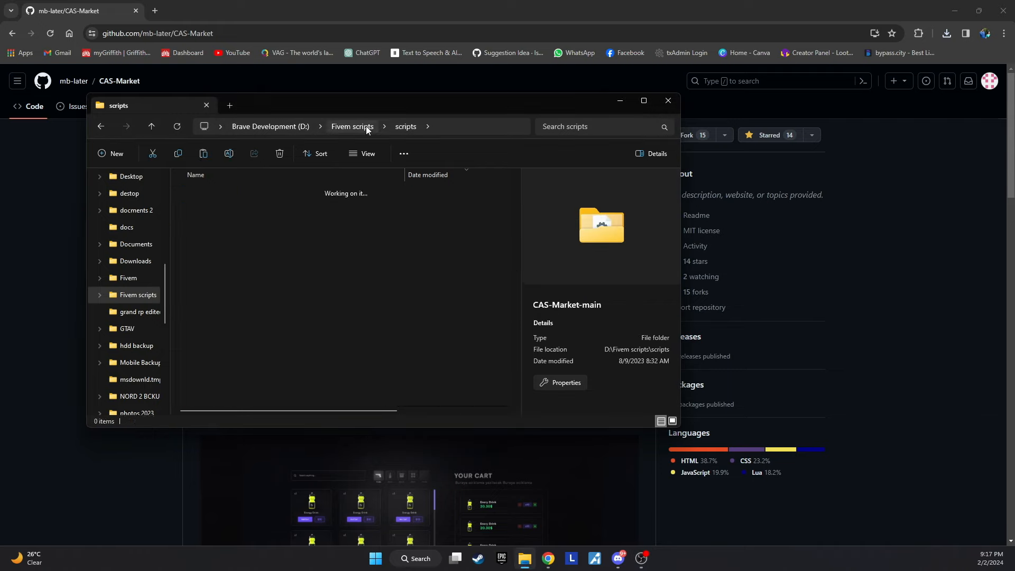
left_click(352, 126)
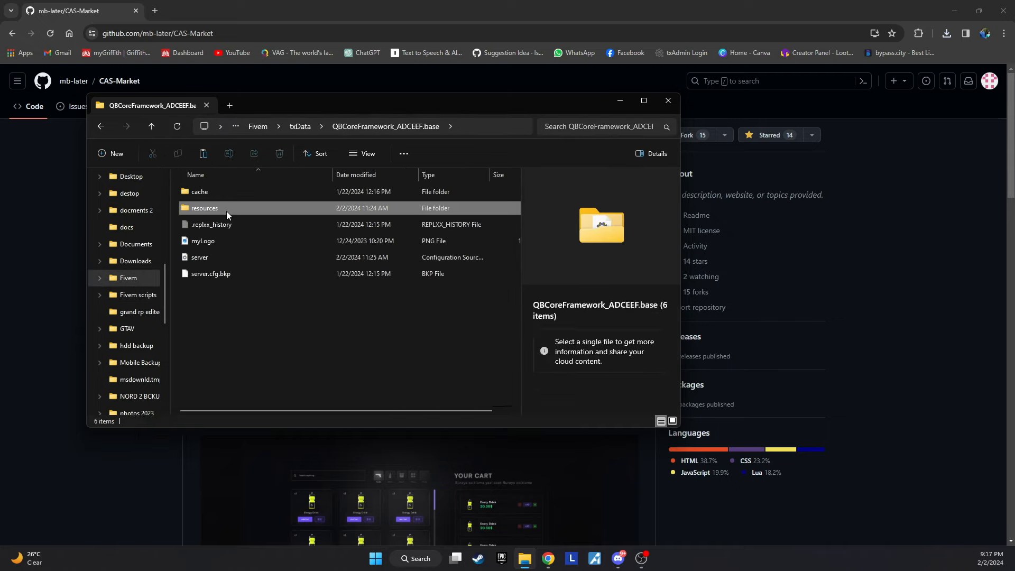
double_click(204, 208)
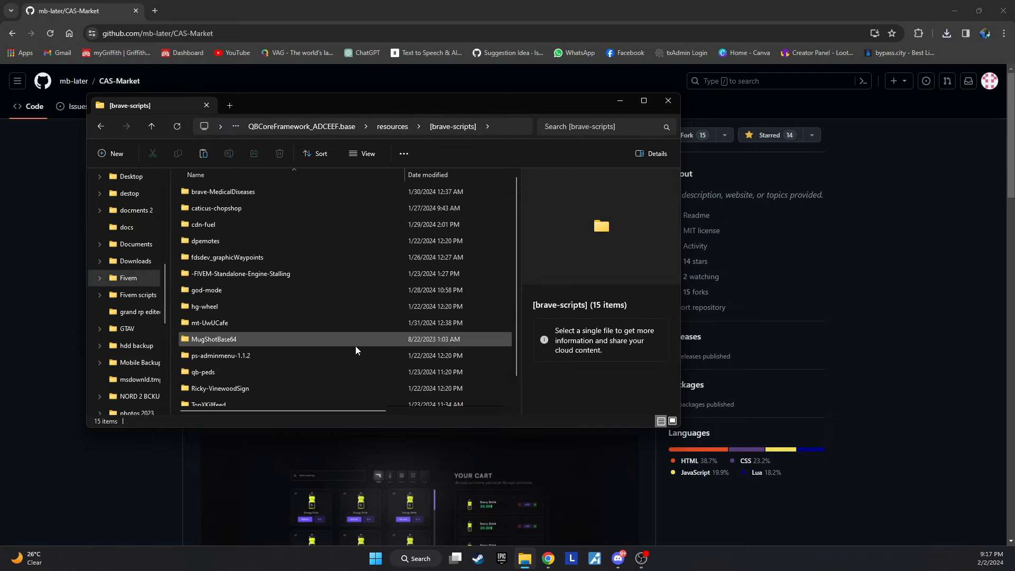
left_click(643, 101)
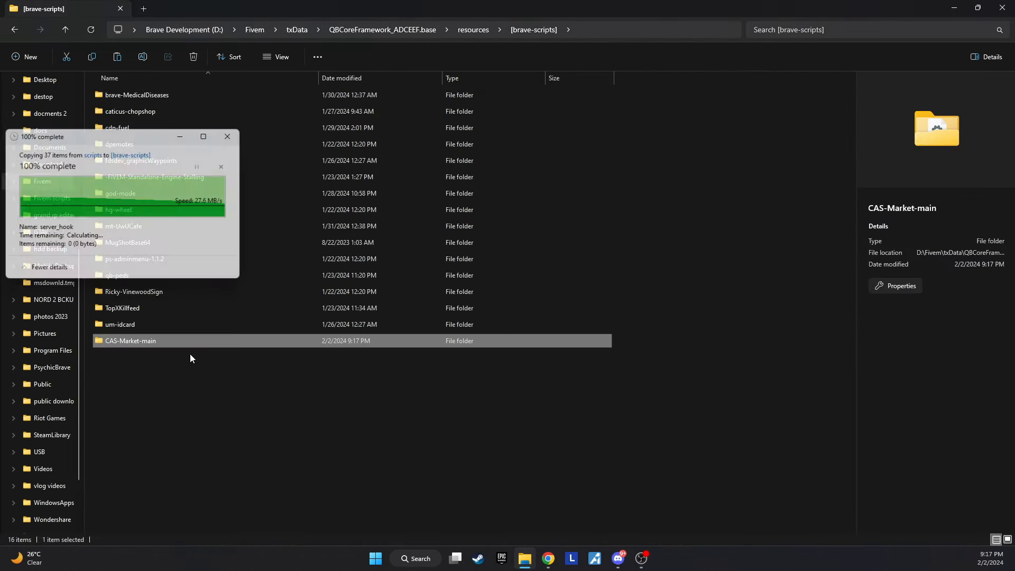
- Rename the copied folder to CAS-Market and select its nested cas-market folder
right_click(131, 341)
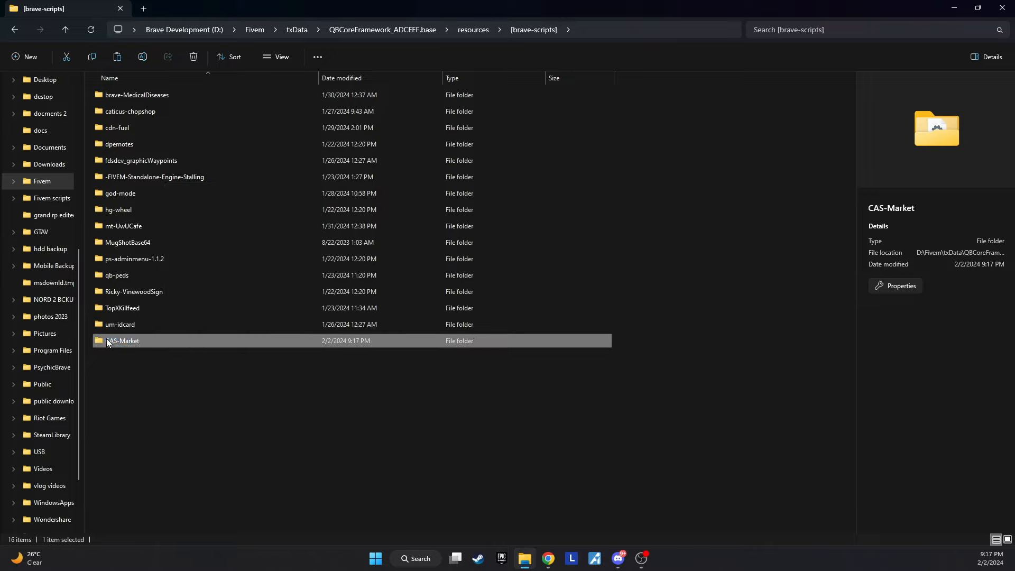
double_click(122, 340)
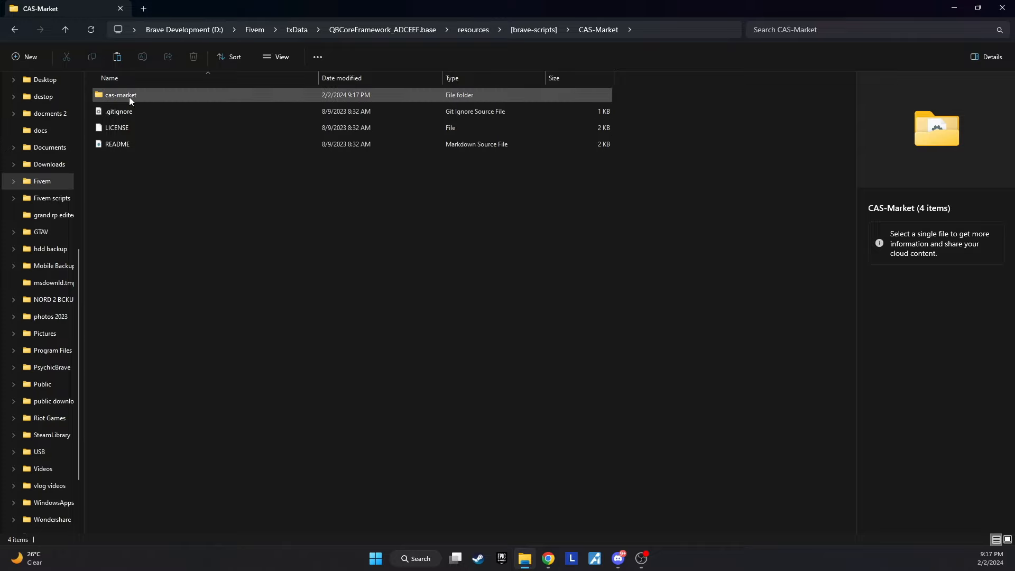
left_click(121, 95)
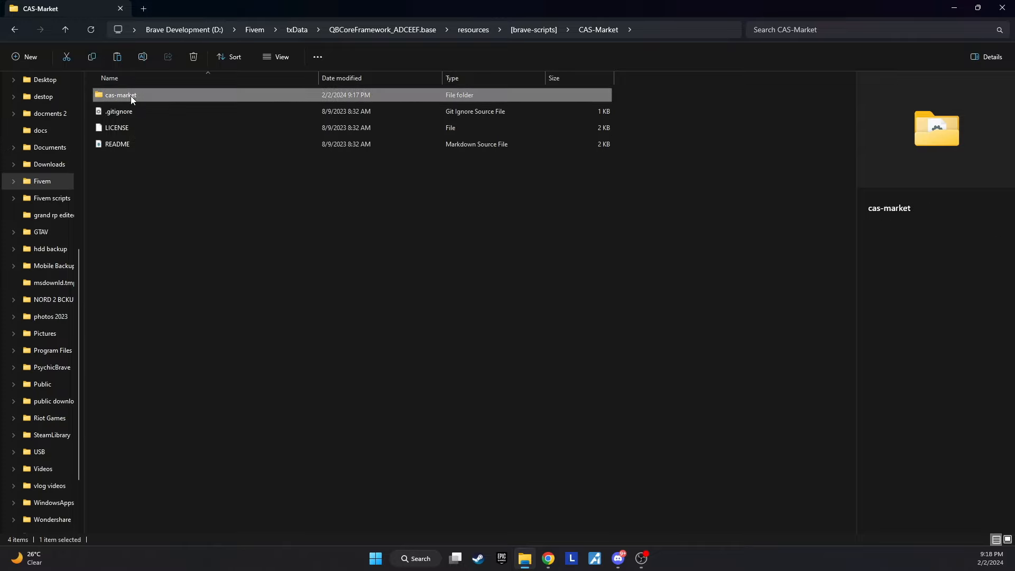
left_click(120, 95)
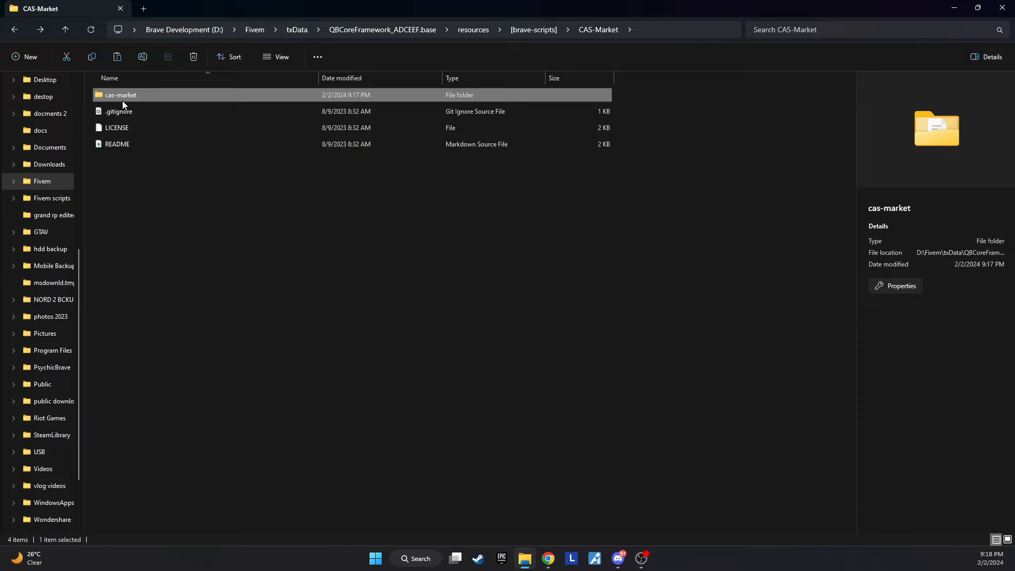
- Move the nested cas-market contents up into CAS-Market, leaving the inner folder empty
double_click(120, 95)
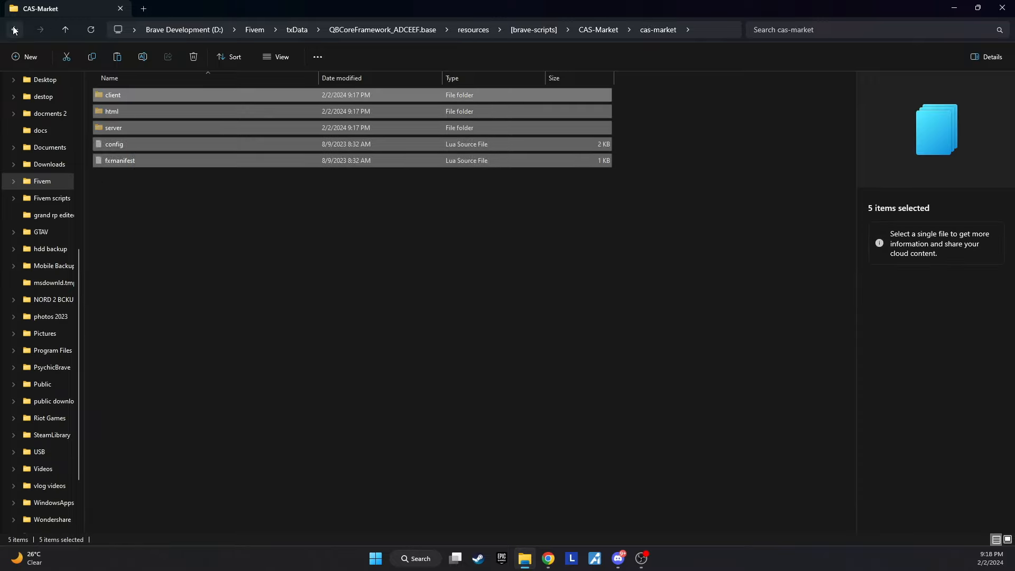
left_click(14, 29)
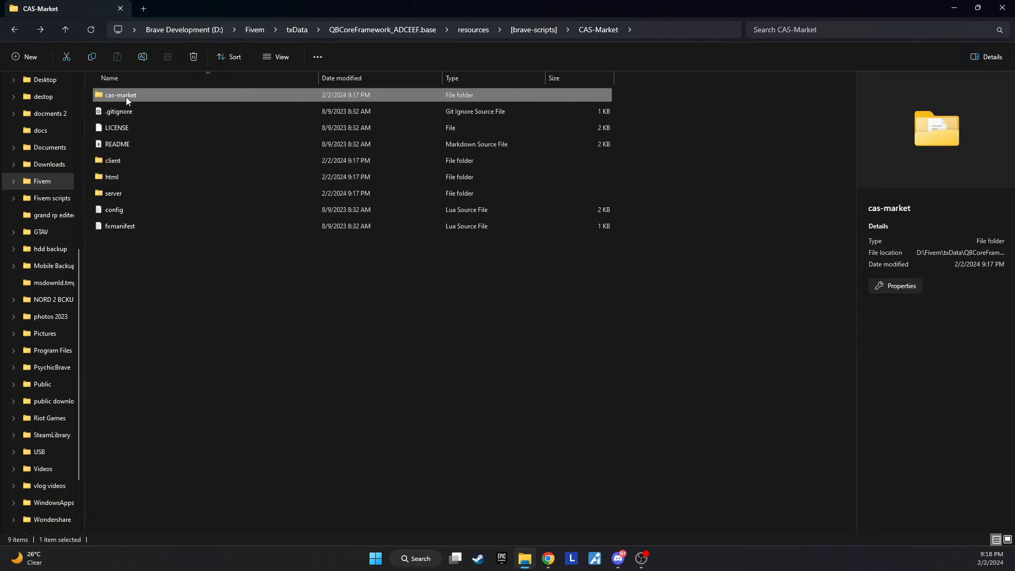
double_click(120, 95)
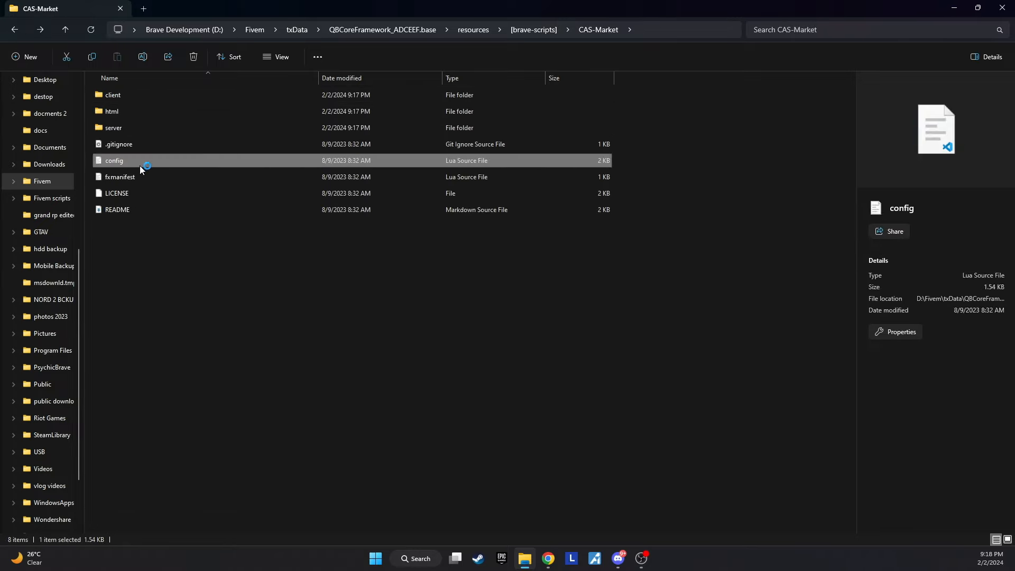
- Open config.lua in VS Code and select the PedCoords vector values
double_click(115, 159)
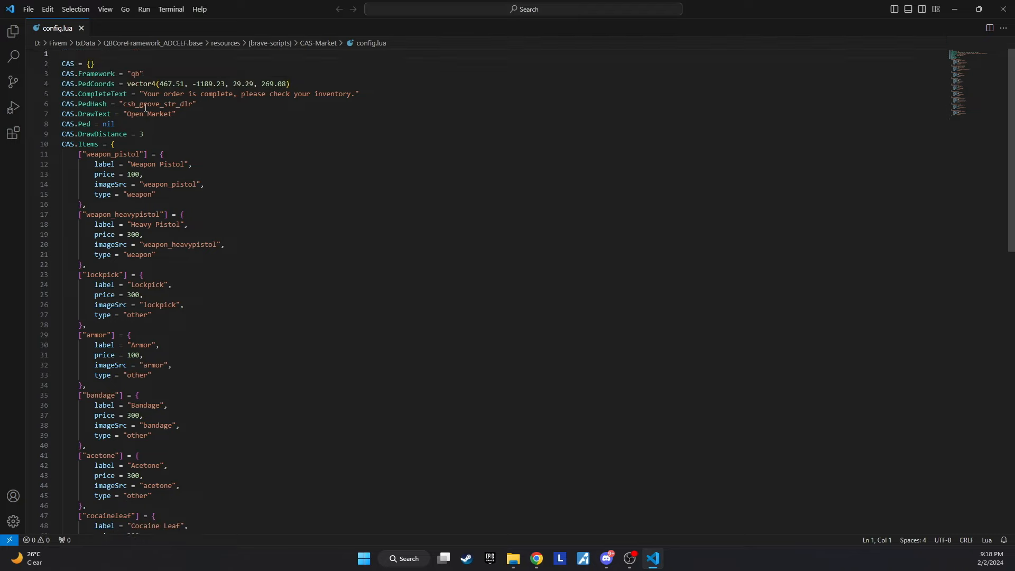
left_click_drag(192, 83, 282, 83)
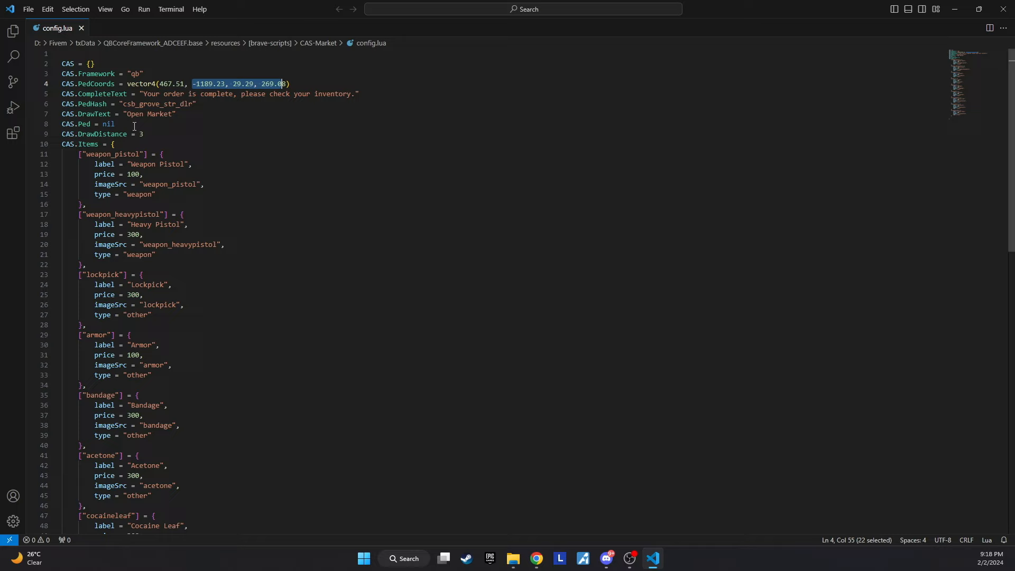
left_click(513, 558)
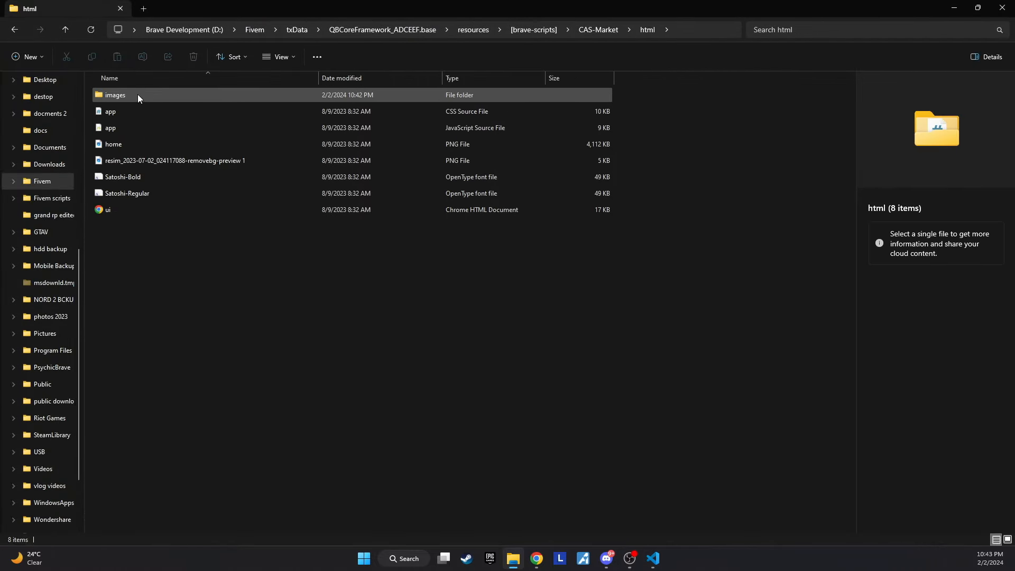
- Browse the html images folder of item icons, then return to CAS-Market
double_click(115, 94)
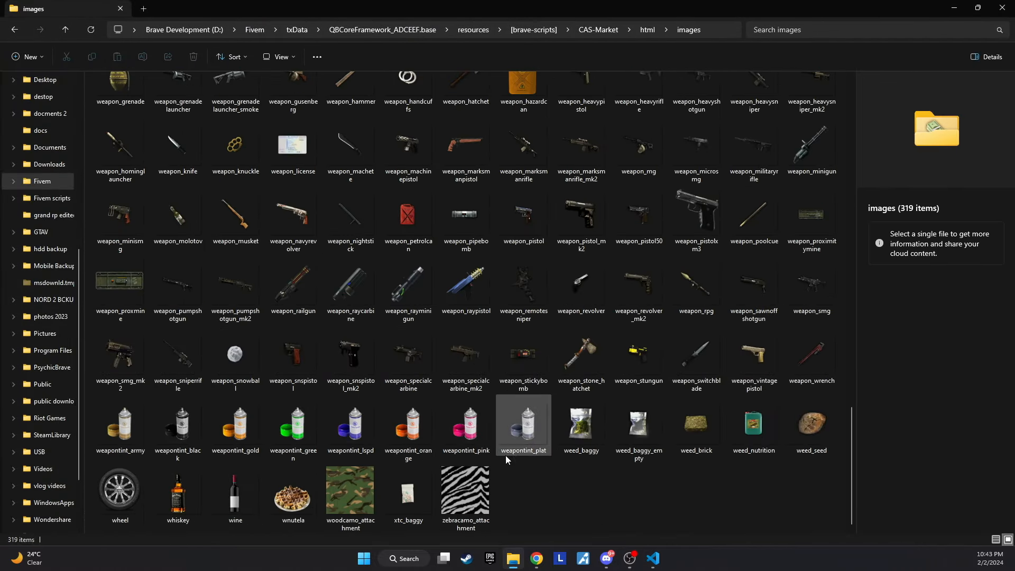
left_click(14, 30)
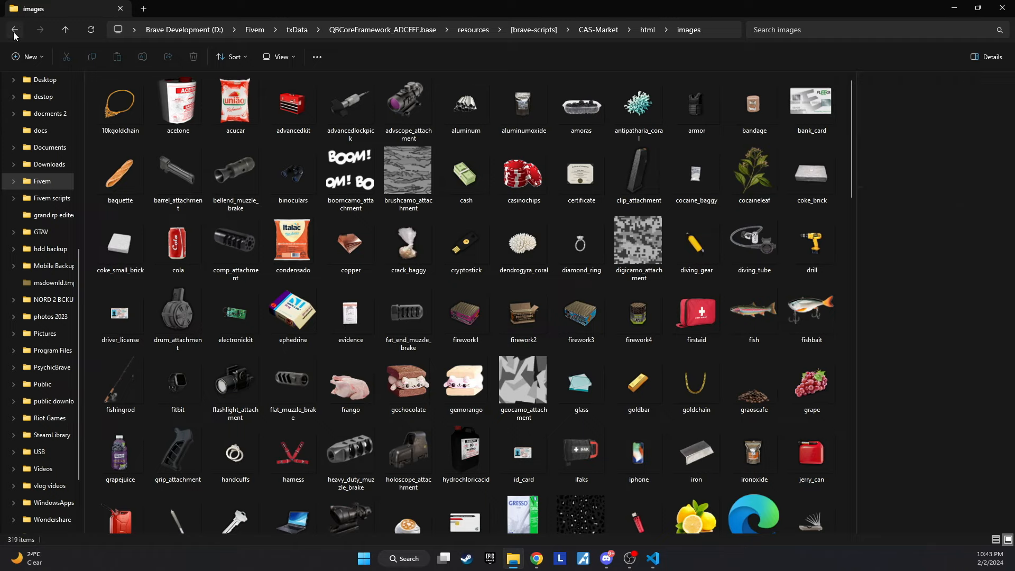
left_click(15, 29)
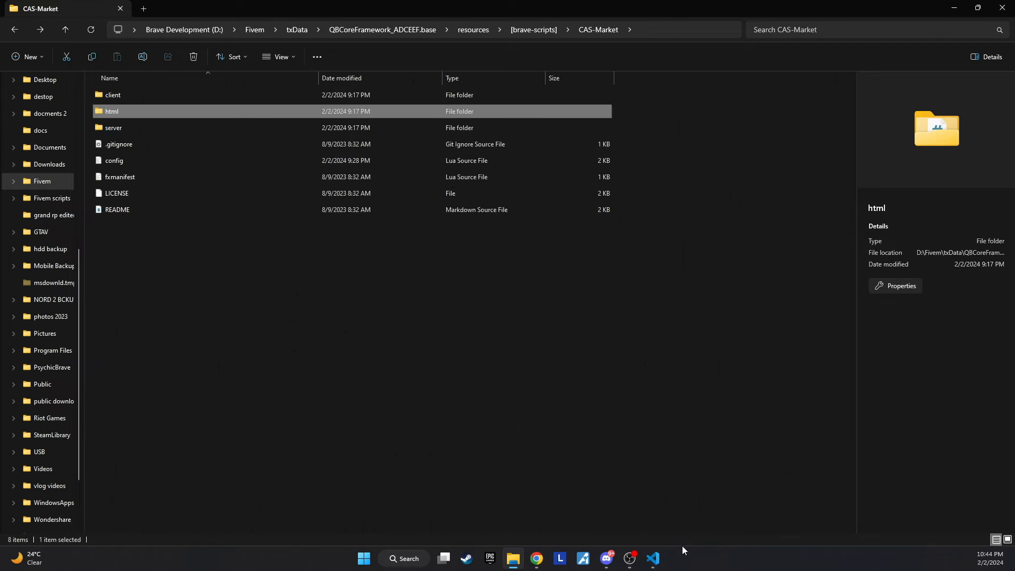
mouse_move(634, 542)
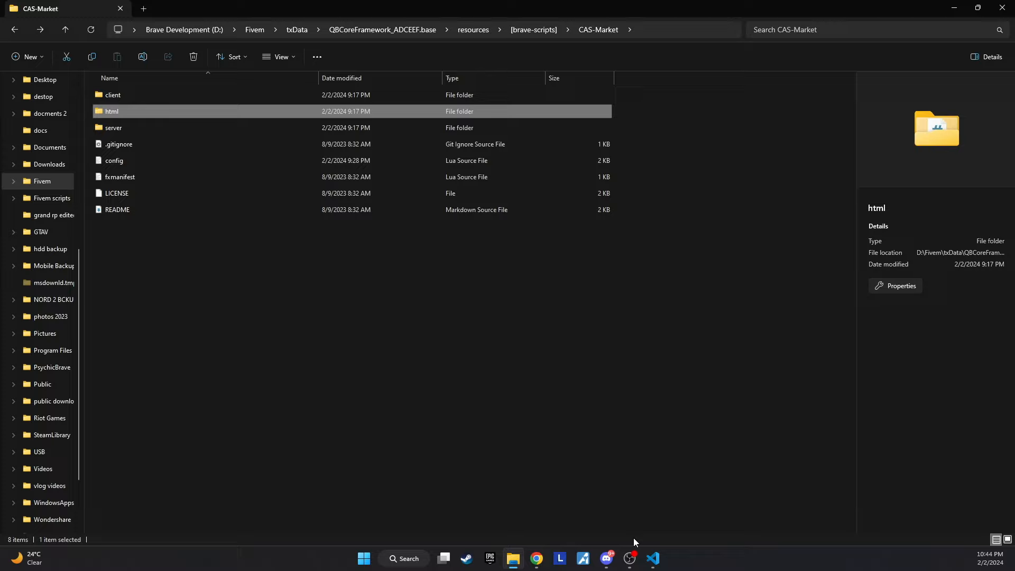
mouse_move(202, 241)
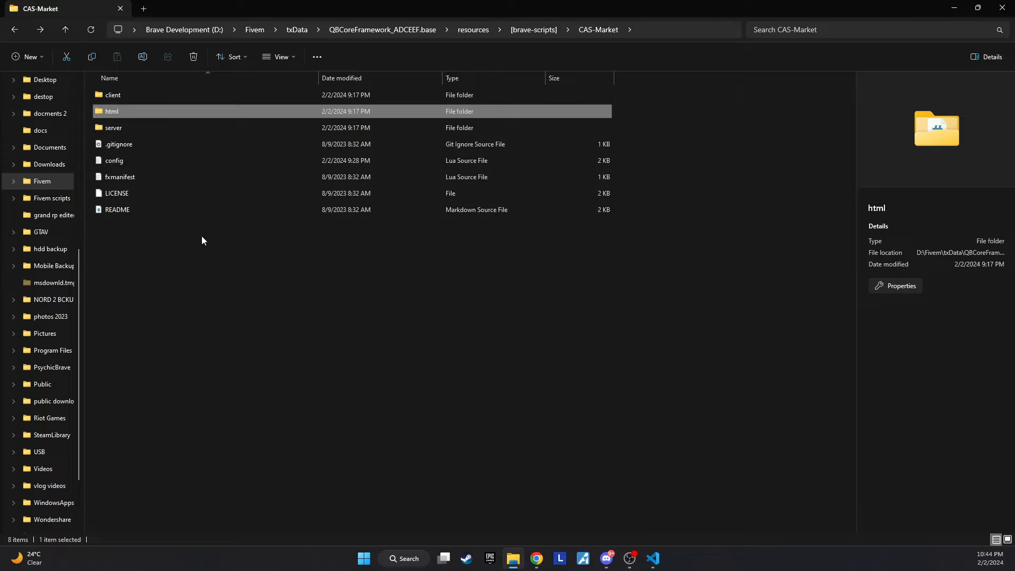
left_click(114, 161)
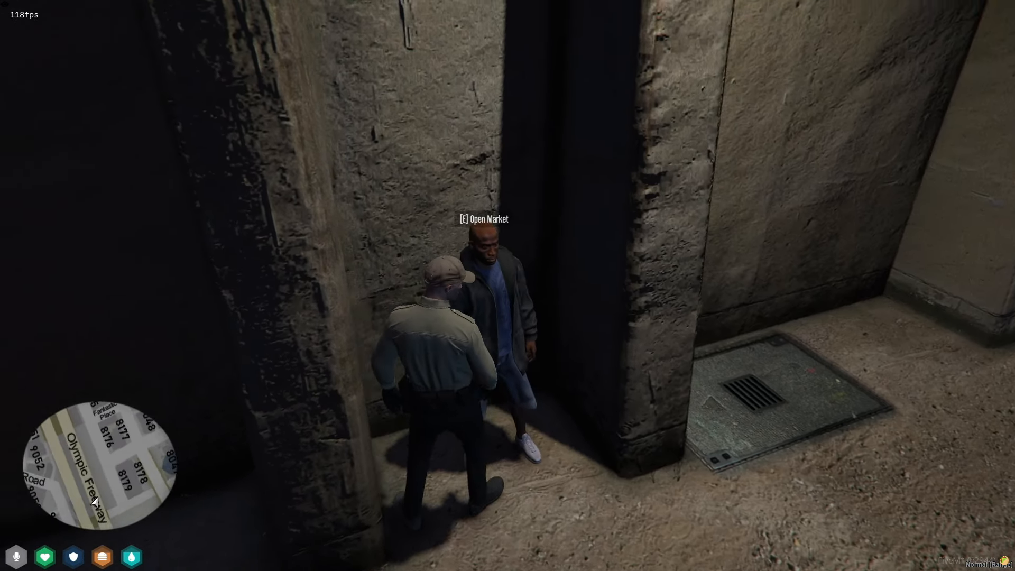
- Open the market with E, add securitycard and more to the cart, and pay cash
key("e")
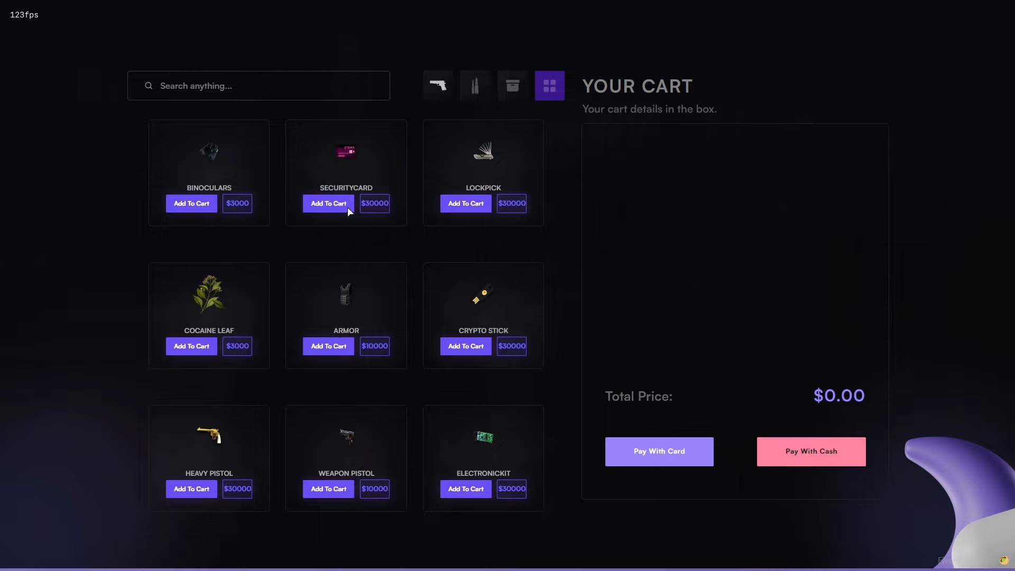
left_click(465, 203)
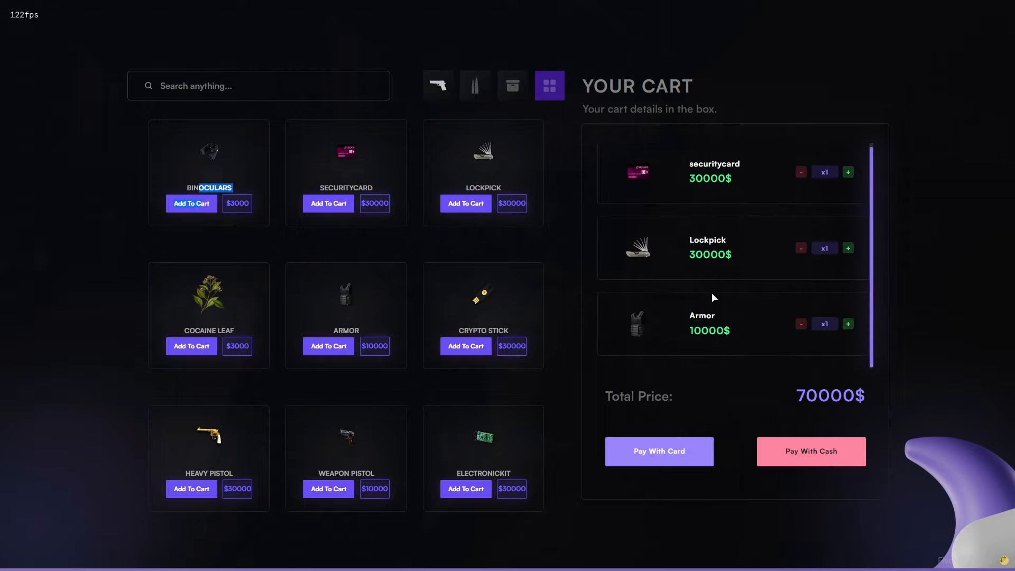
left_click(465, 489)
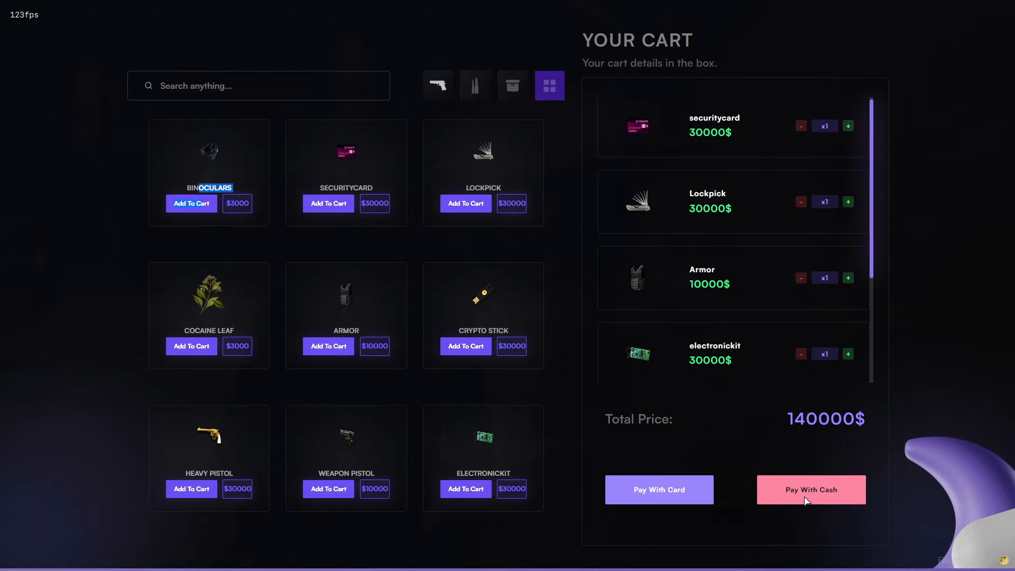
left_click(810, 490)
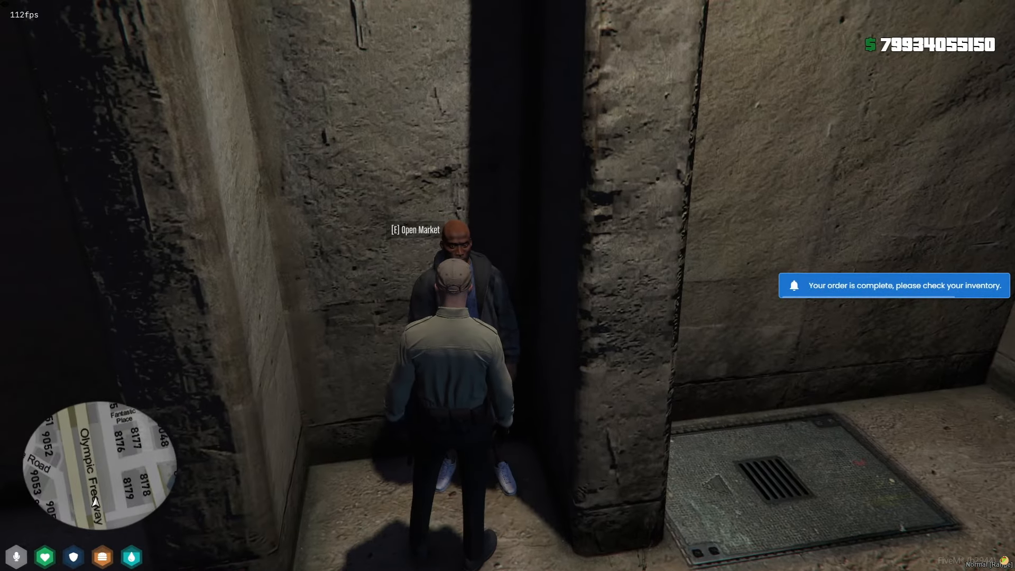
- Drag the bought Lockpick, Armor, Electronic Kit and Security Card into a backpack row
key("e")
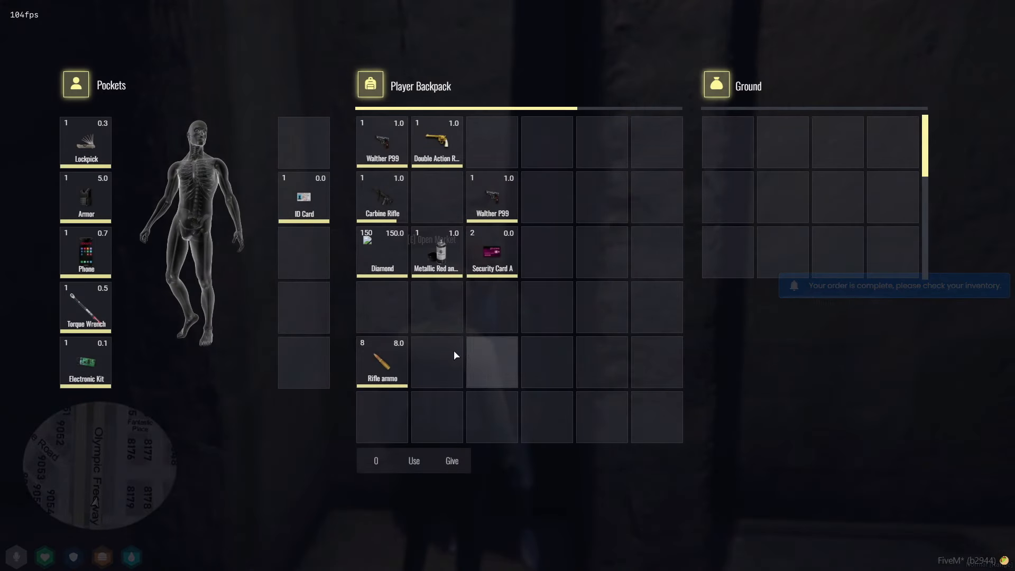
left_click_drag(84, 141, 381, 307)
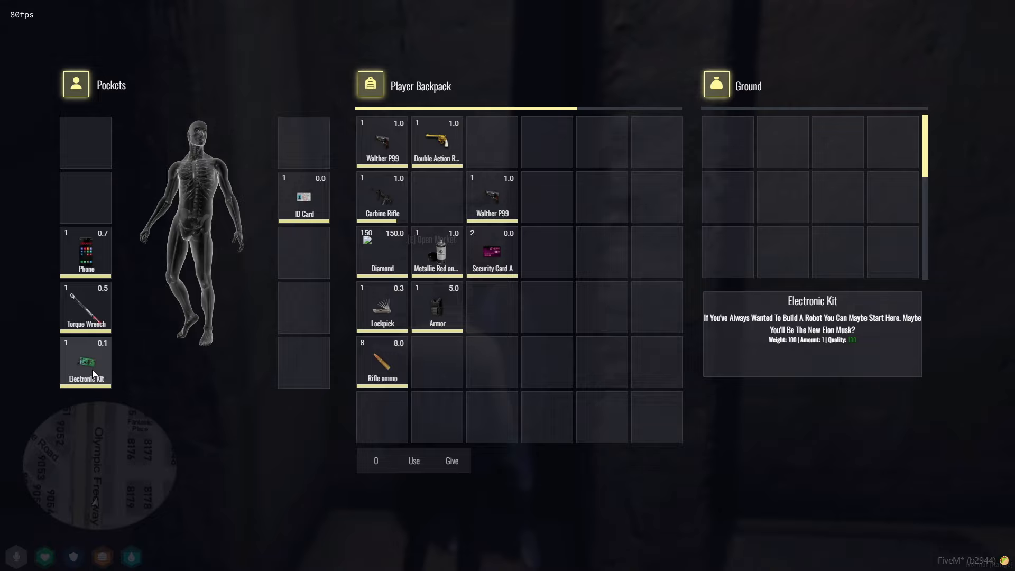
left_click_drag(86, 362, 492, 306)
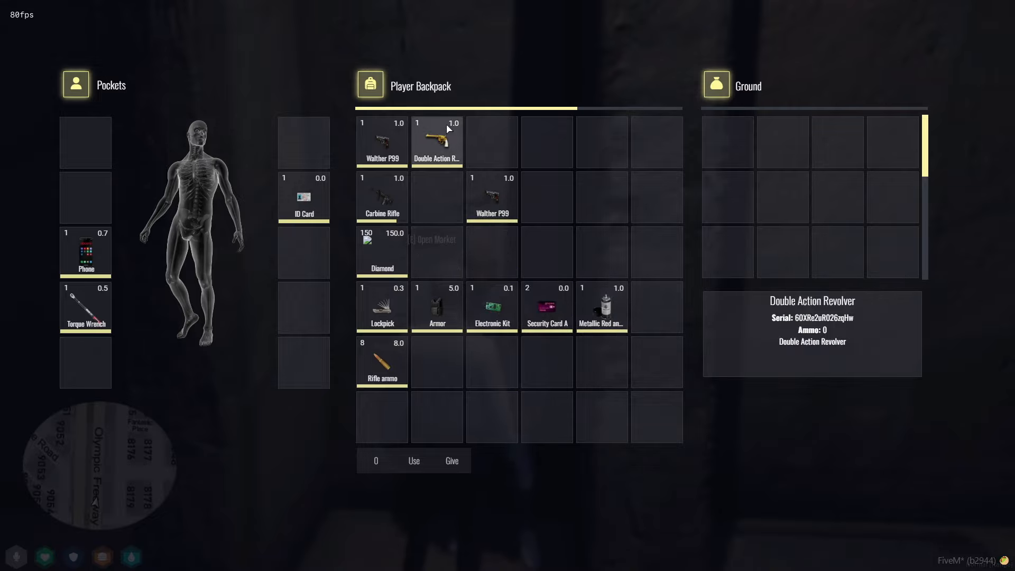
left_click_drag(436, 140, 656, 307)
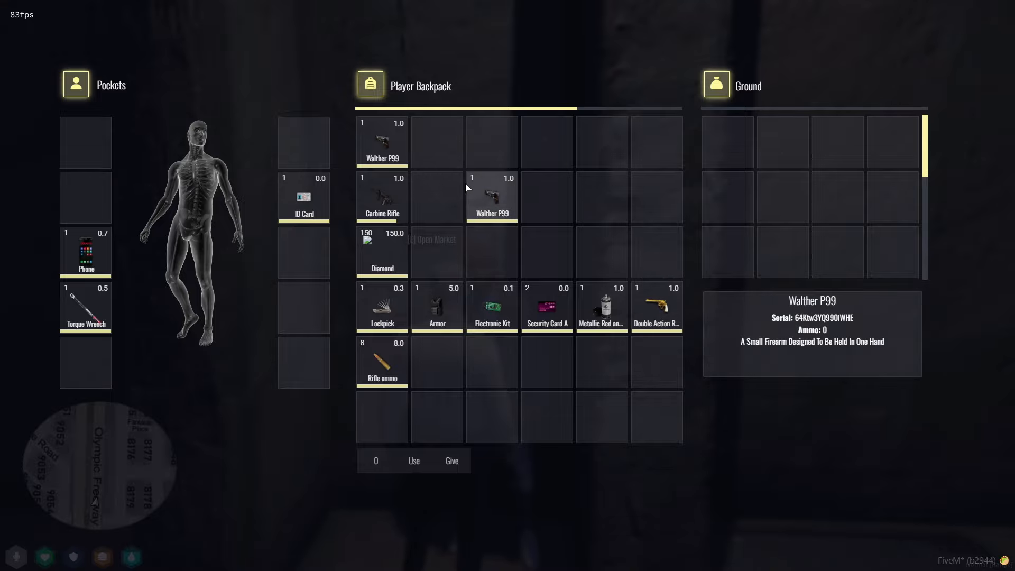